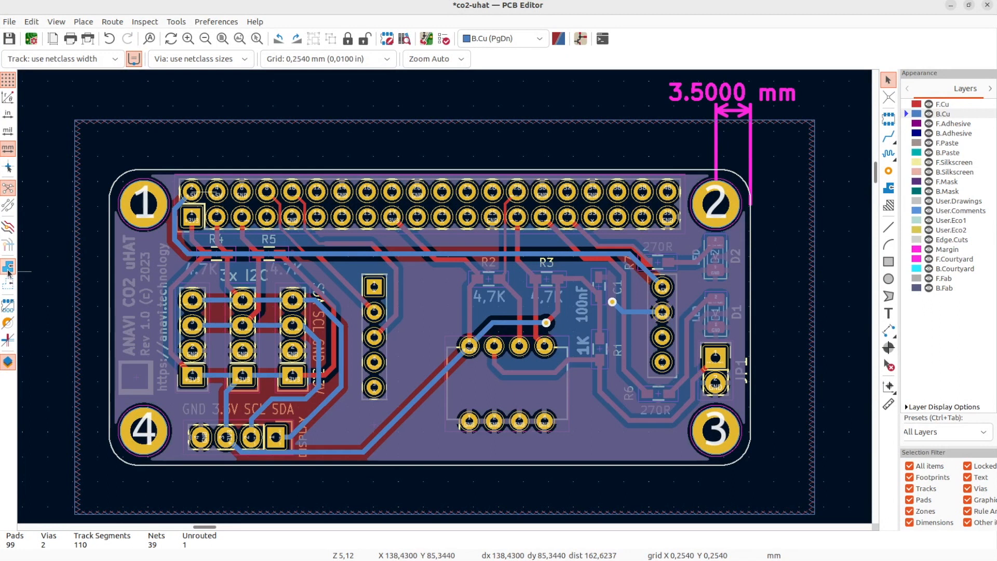
# Step: Generate the board's PTH and NPTH drill files into plots/rev10 from the Plot dialog
pyautogui.click(10, 20)
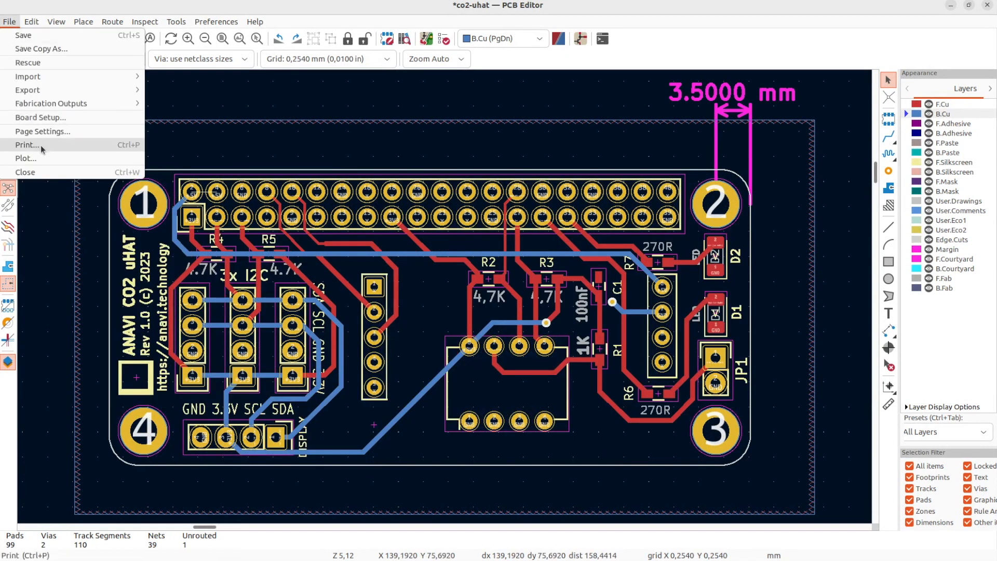
pyautogui.click(25, 157)
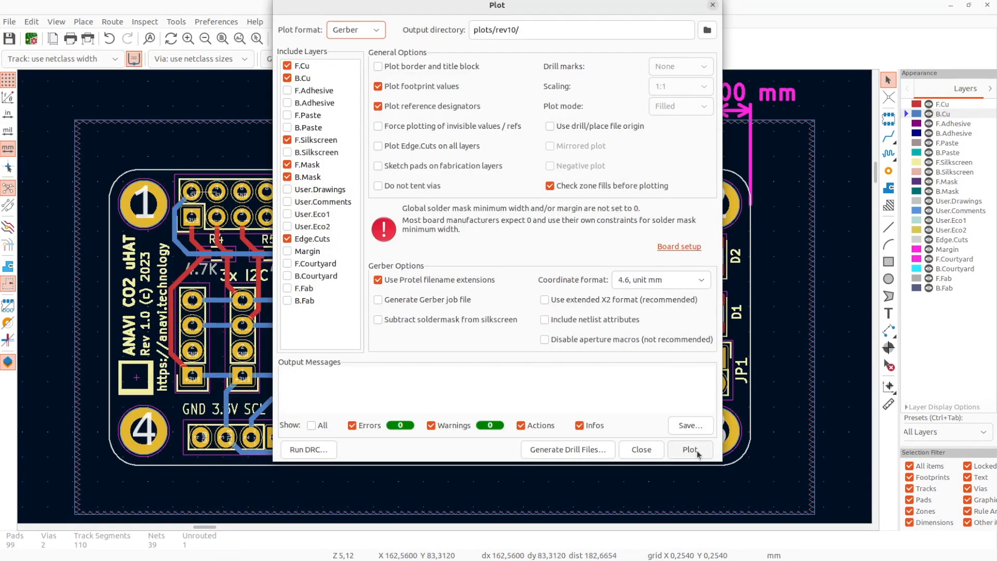
pyautogui.click(567, 449)
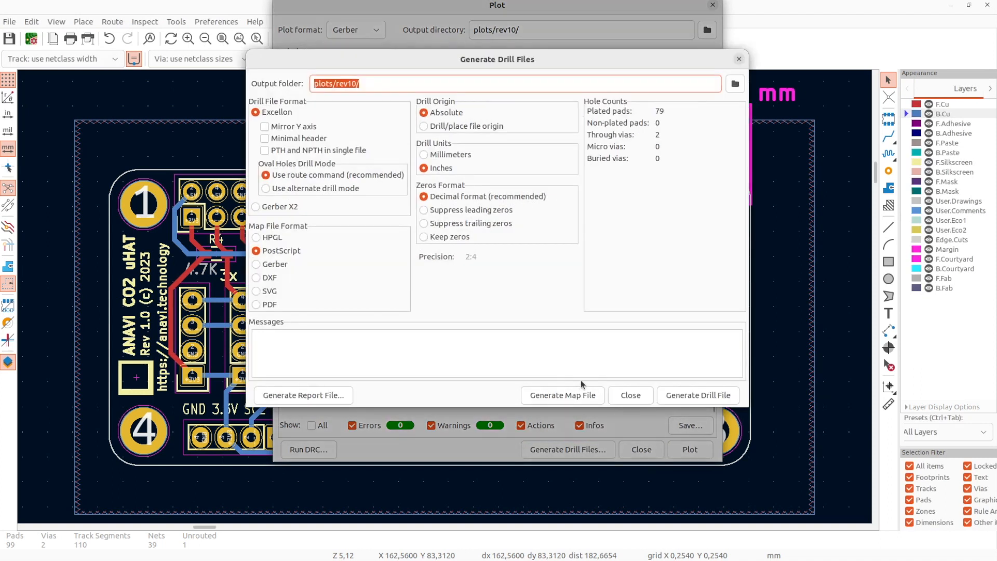
pyautogui.click(697, 394)
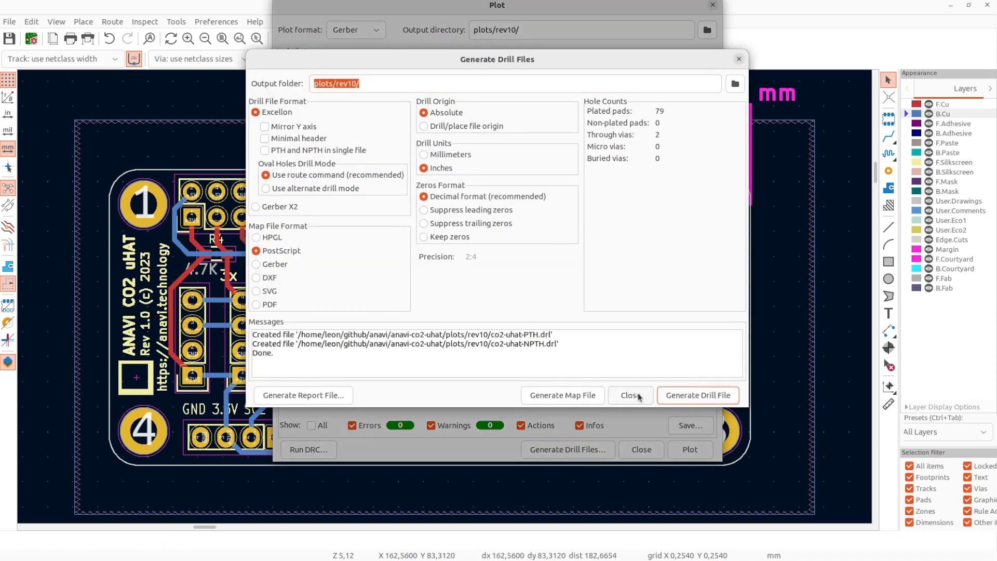
pyautogui.click(629, 395)
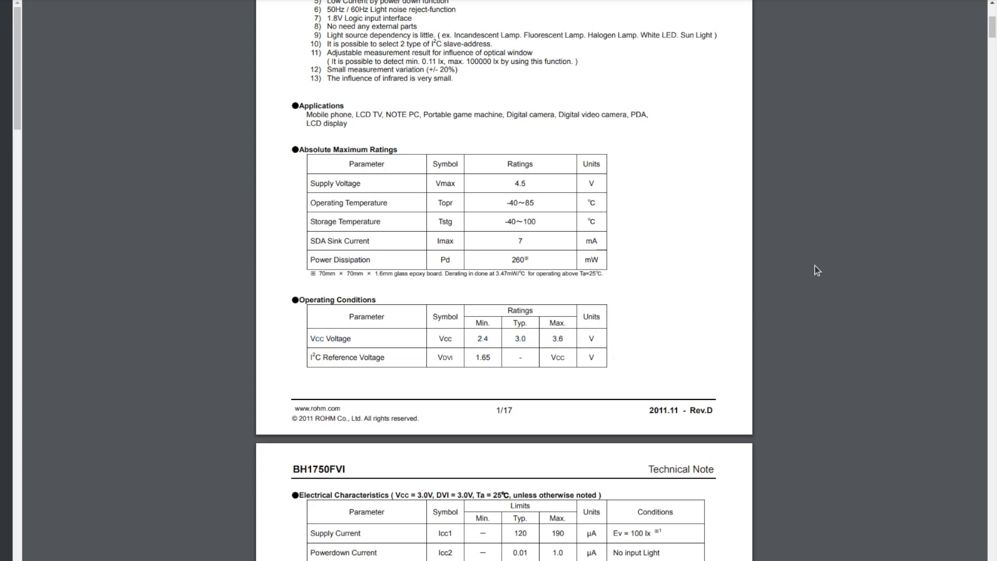
# Step: Scroll the BH1750FVI datasheet from the ratings tables down to the ordering-information page
pyautogui.scroll(-3)
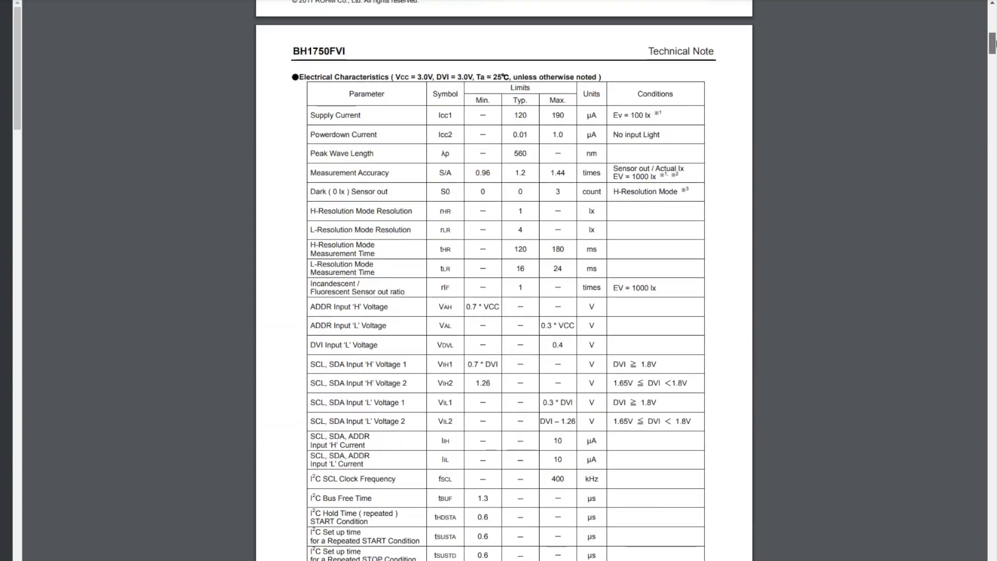
pyautogui.scroll(-3)
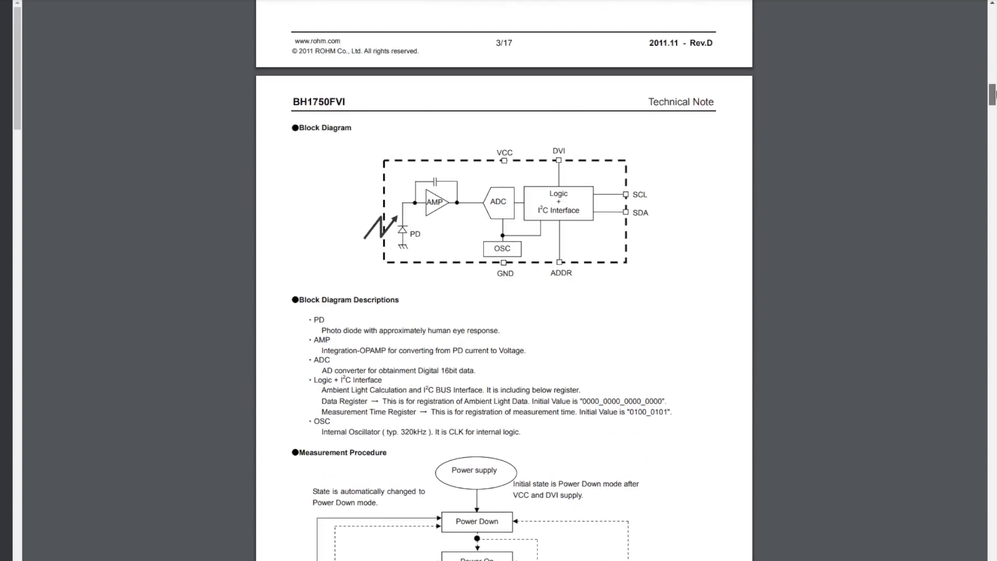
pyautogui.scroll(-3)
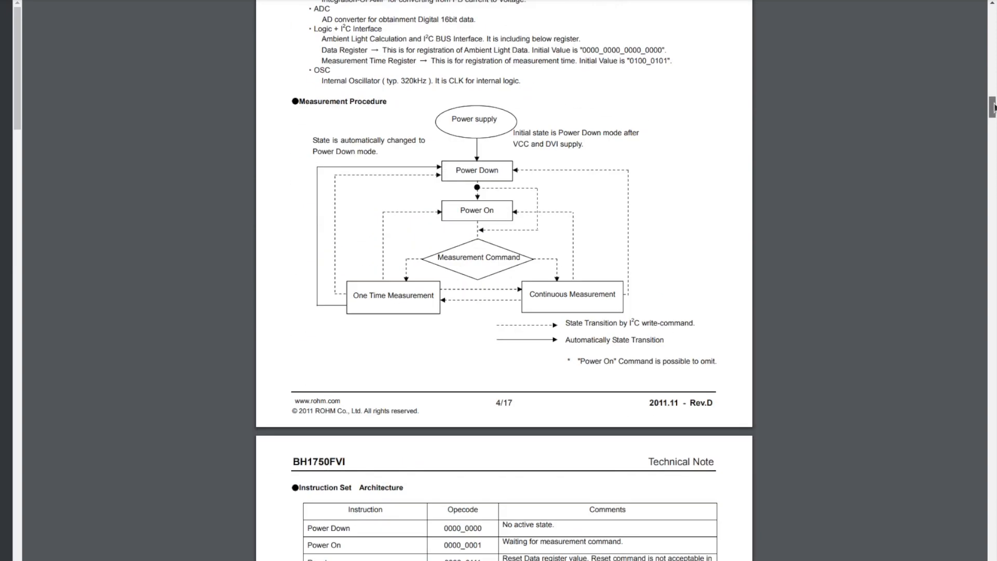
pyautogui.scroll(-3)
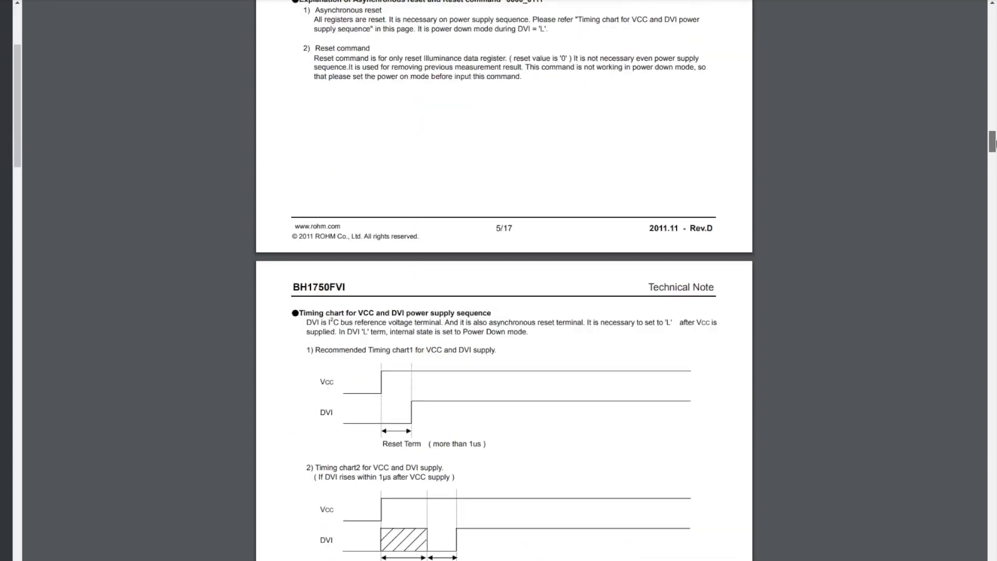
pyautogui.scroll(-3)
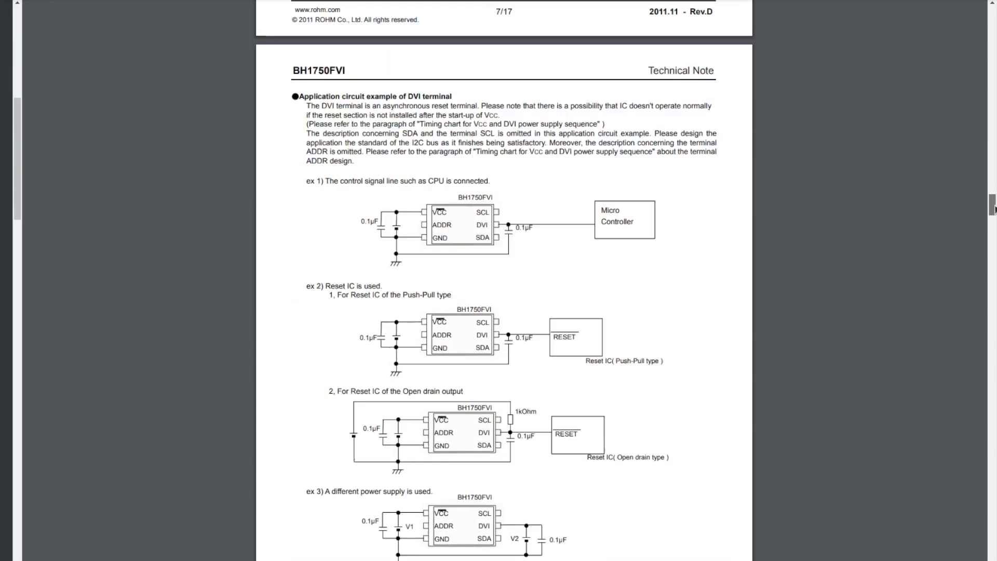
pyautogui.scroll(-3)
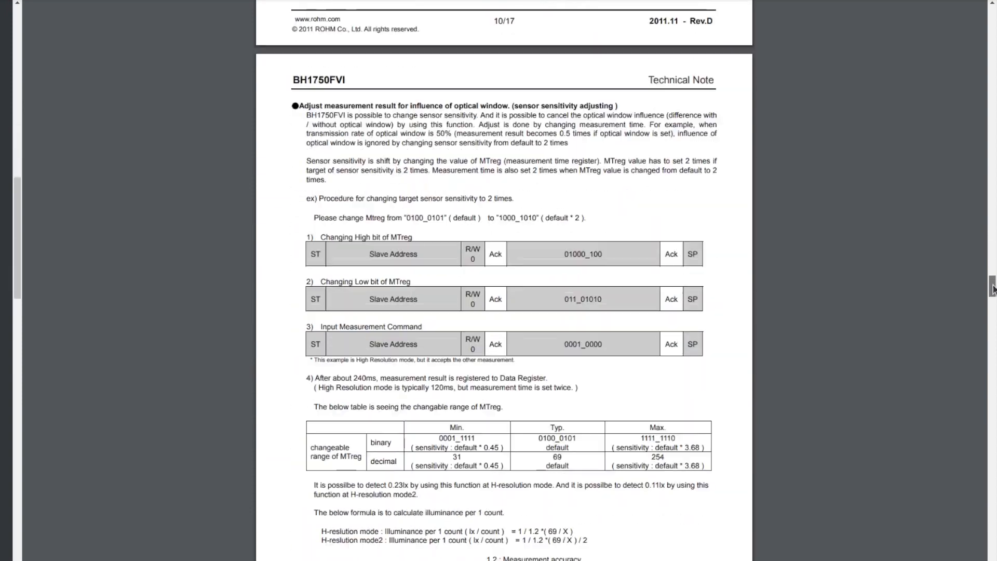
pyautogui.scroll(-3)
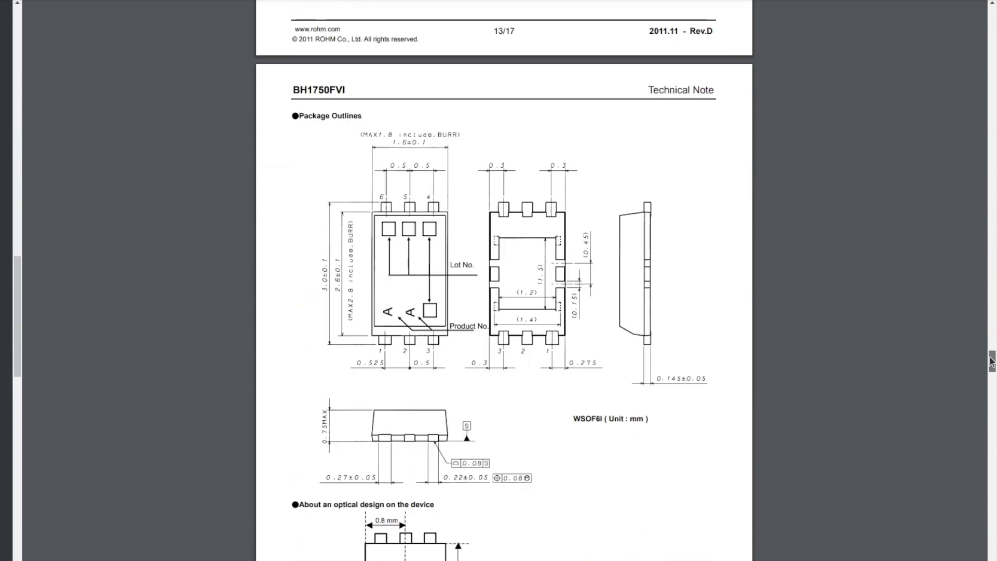
pyautogui.scroll(-3)
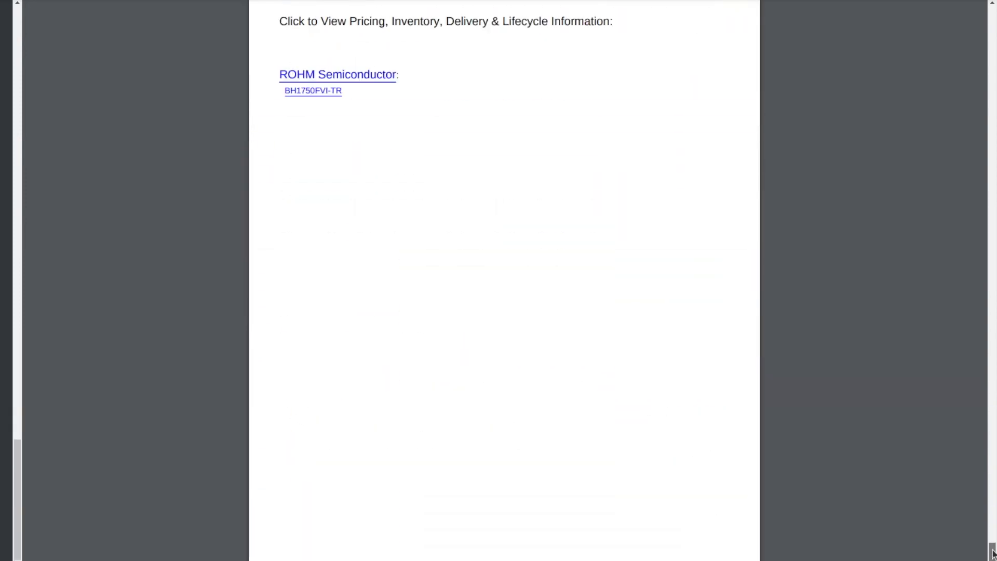
pyautogui.click(313, 90)
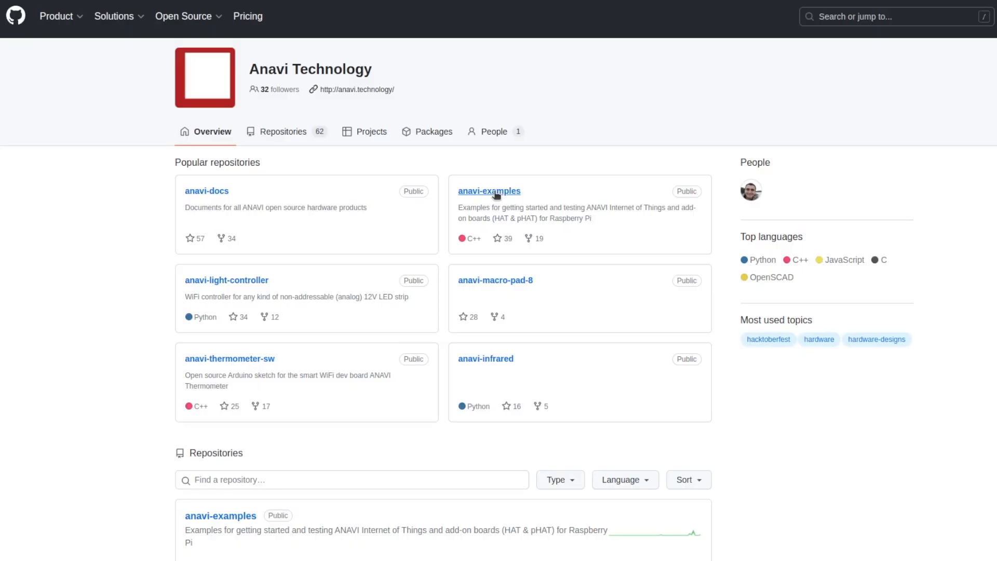
# Step: Navigate anavi-examples > sensors > BH1750 > python and view bh1750-oled.py
pyautogui.click(489, 191)
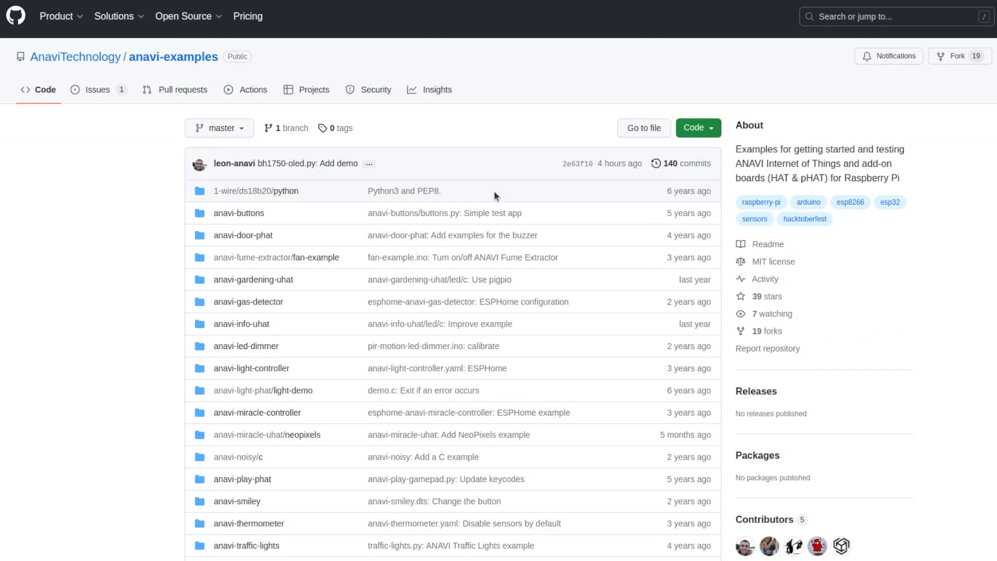
pyautogui.scroll(-3)
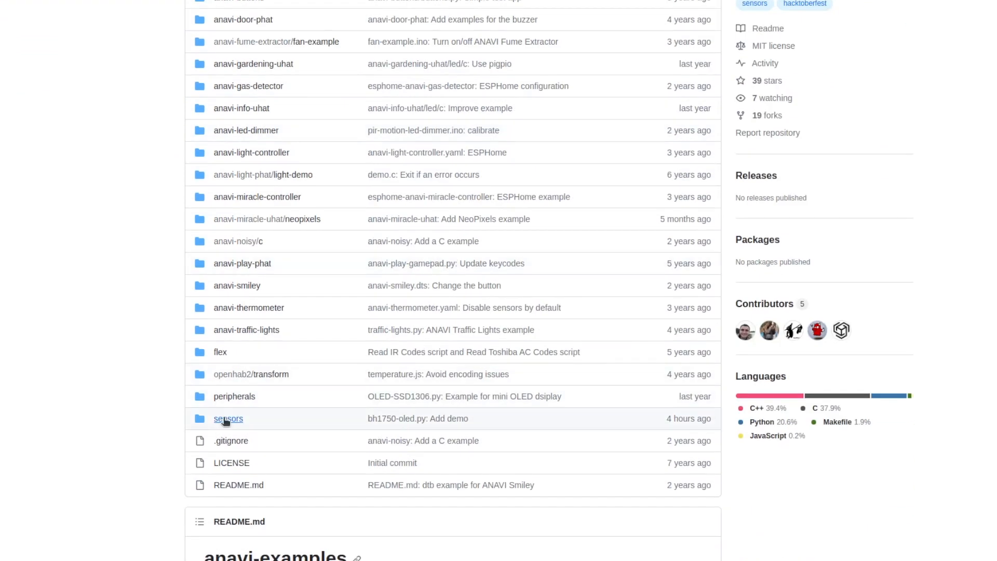
pyautogui.click(227, 417)
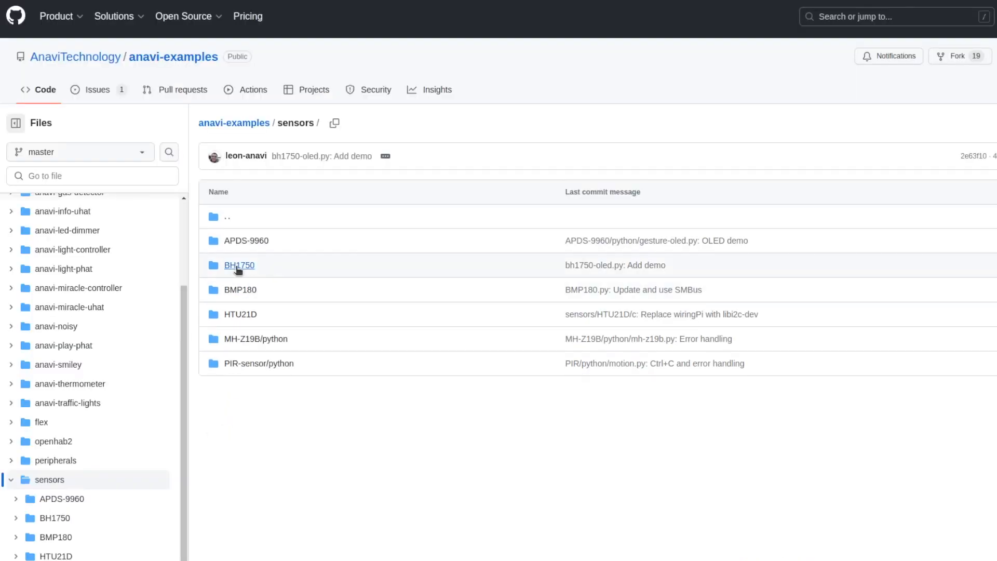
pyautogui.click(239, 265)
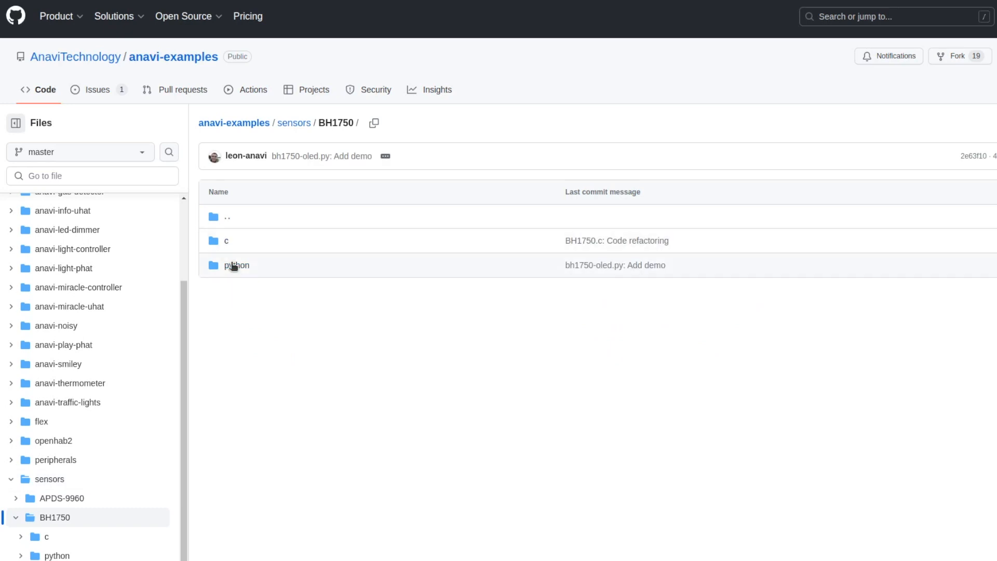
pyautogui.click(236, 264)
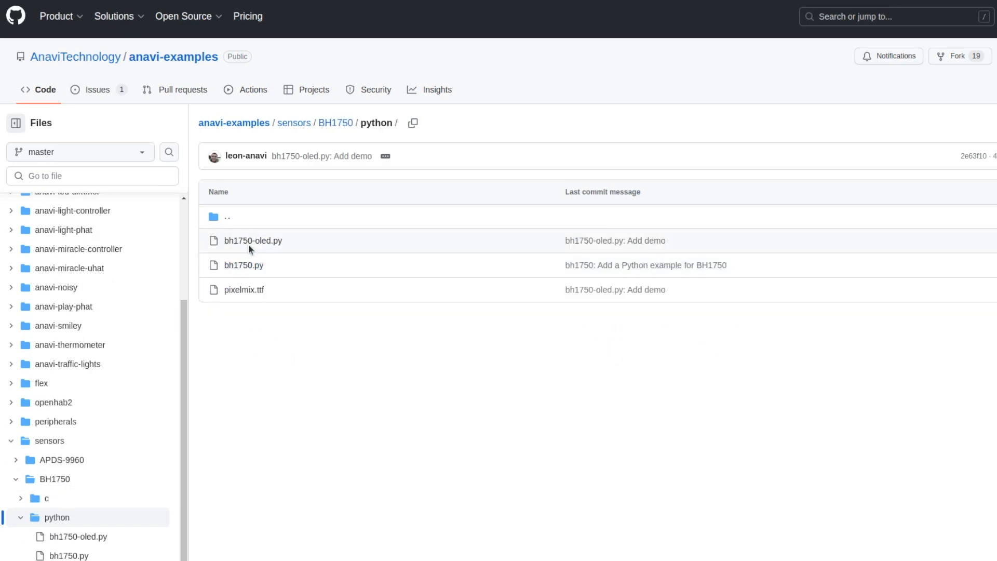
pyautogui.click(252, 240)
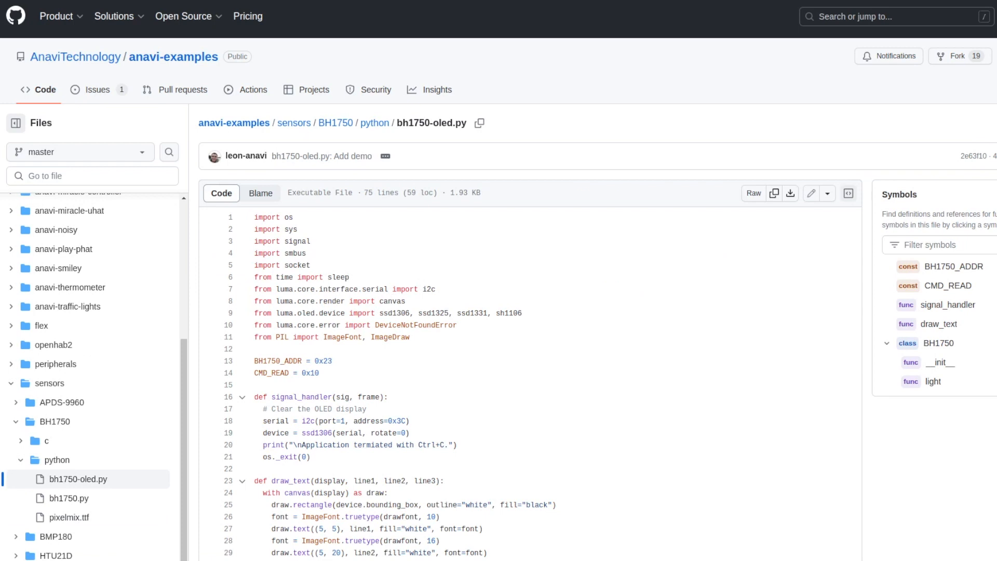
pyautogui.scroll(-3)
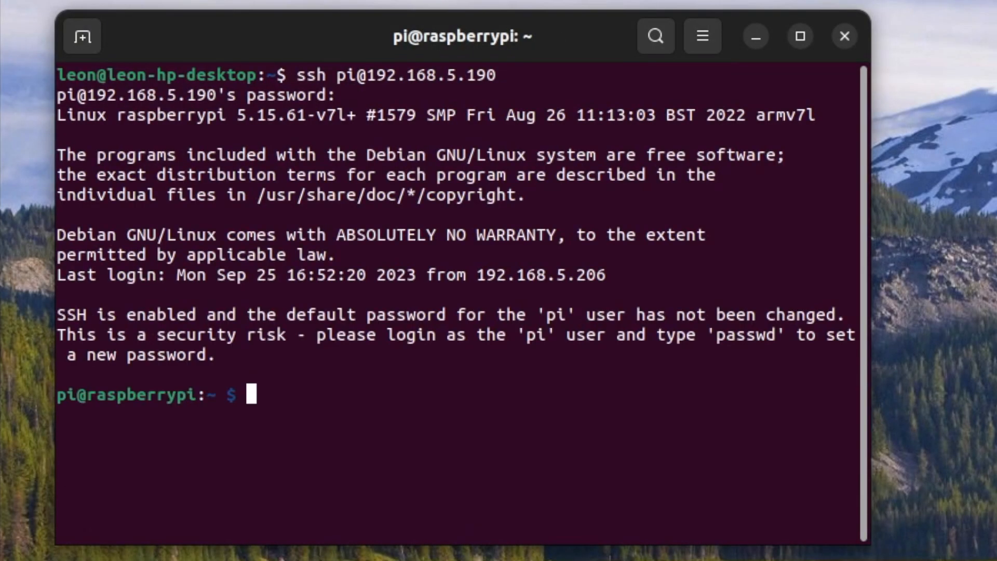
# Step: cd into anavi-examples/sensors/BH1750/python and run python3 bh1750-oled.py to print live lux readings
pyautogui.write('cd anavi-examples/sensors/BH1750/')
pyautogui.write('python3')
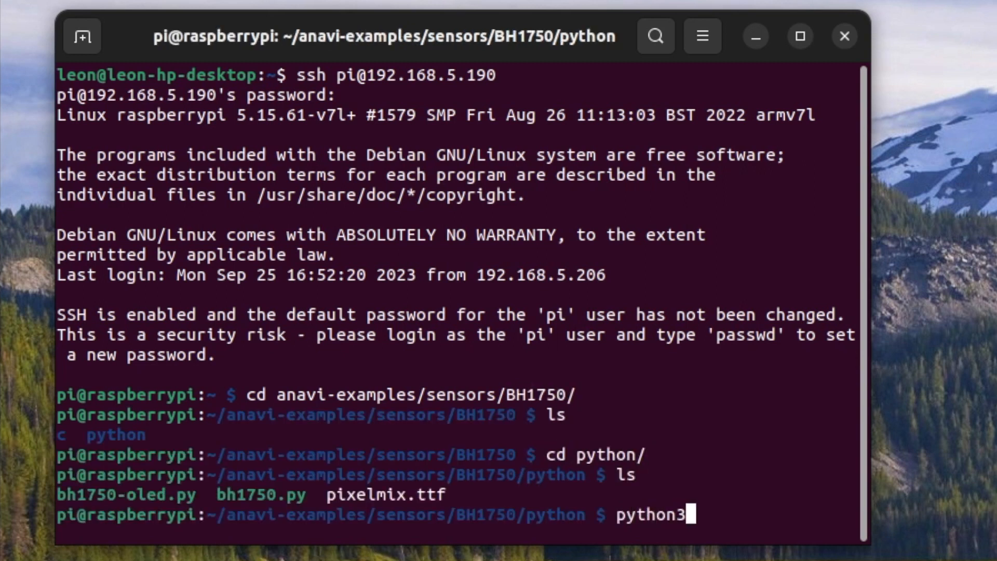
pyautogui.write('bh1750-oled.py')
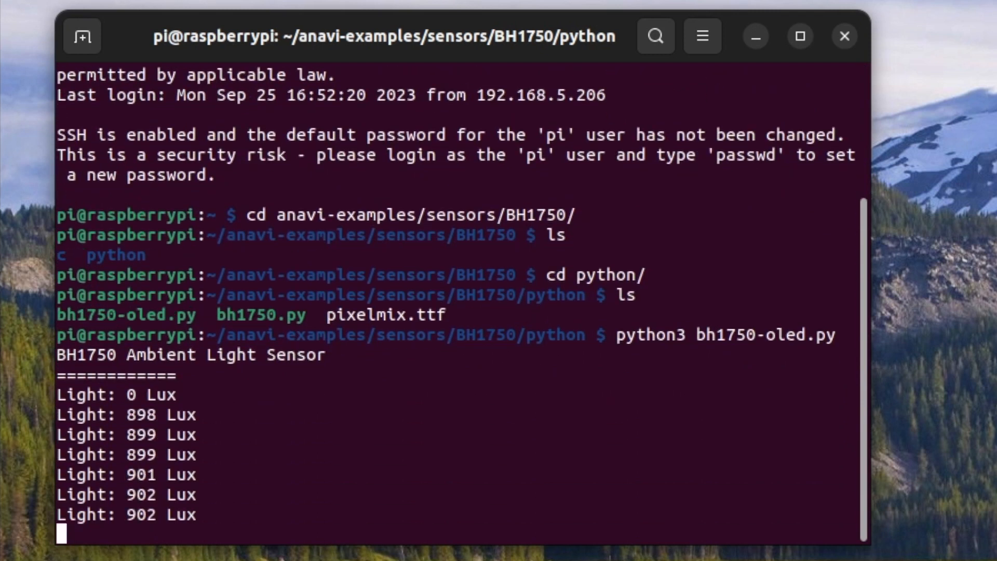
pyautogui.scroll(-3)
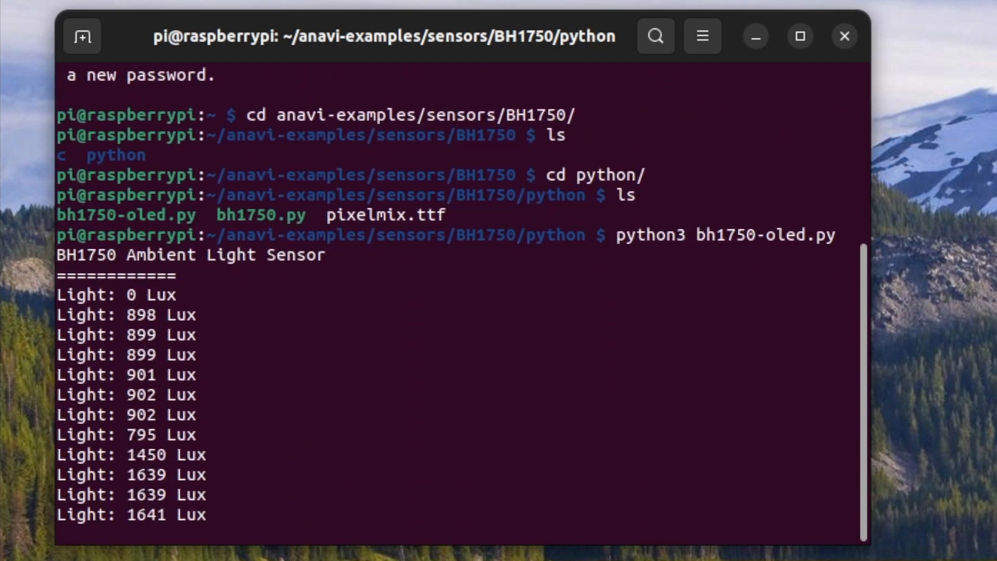